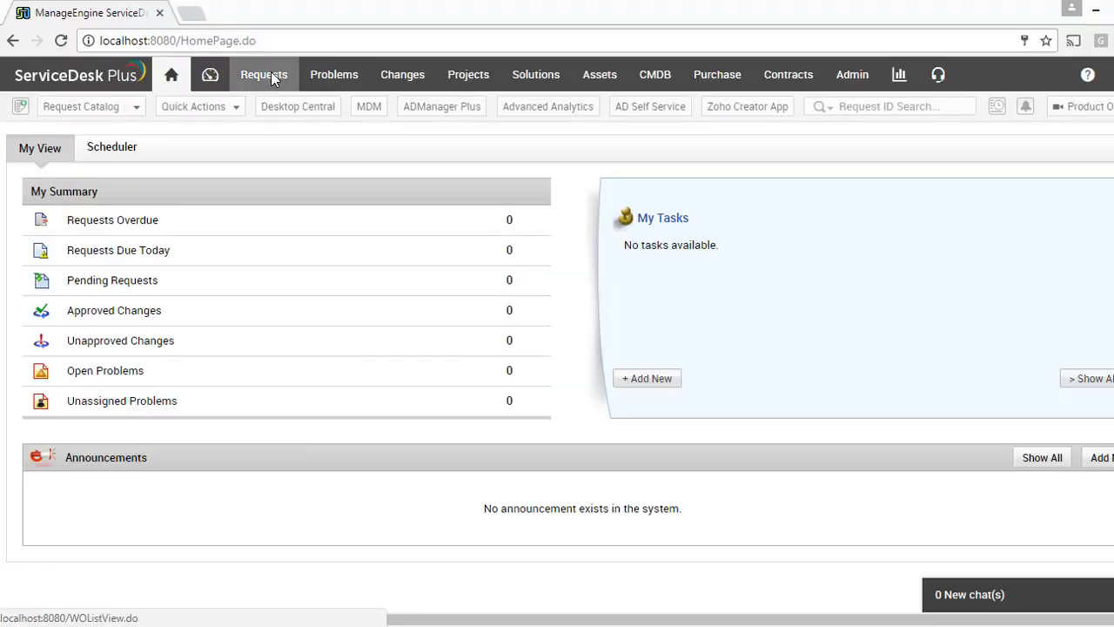
Open the empty All Requests list from the Requests tab.
left_click(264, 74)
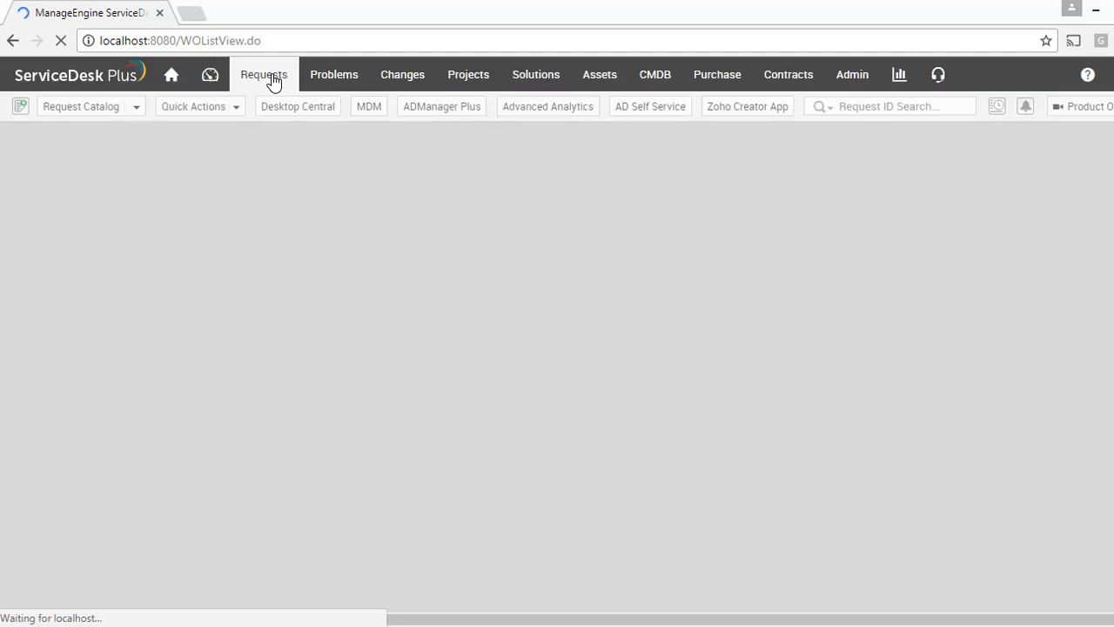
left_click(263, 74)
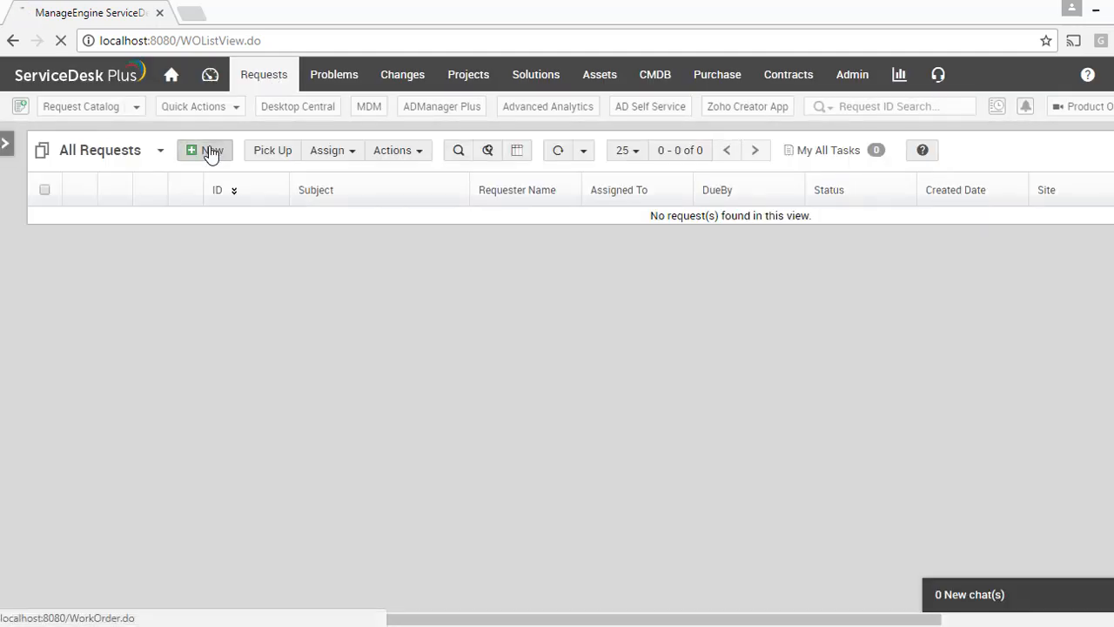
left_click(207, 150)
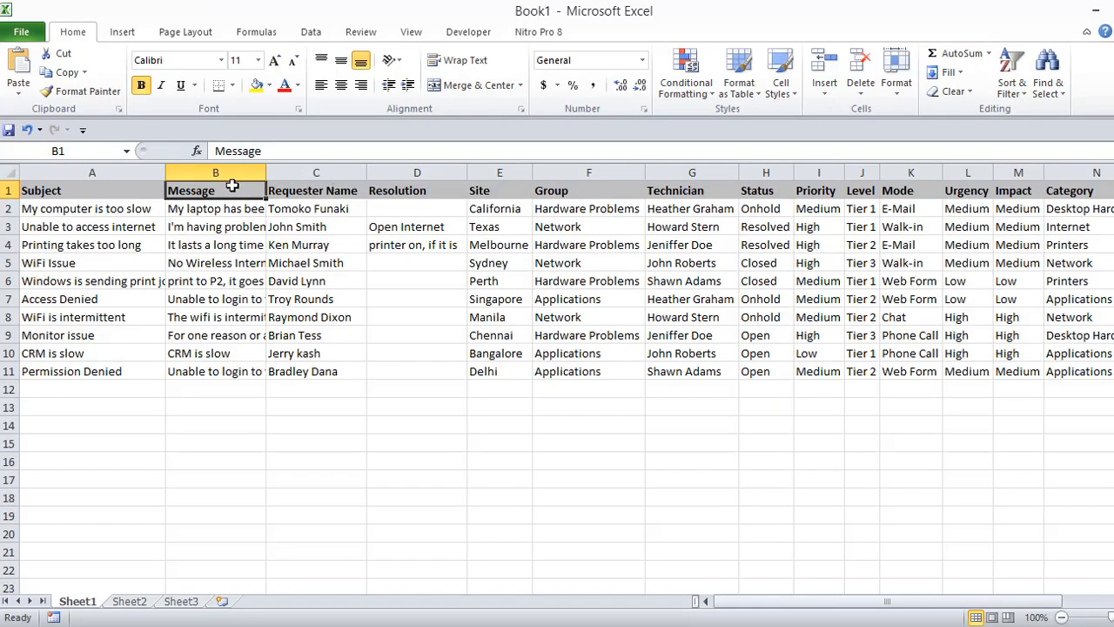
Rename header B1 to 'Description' and change H2's status to 'On Hold'.
type("Description")
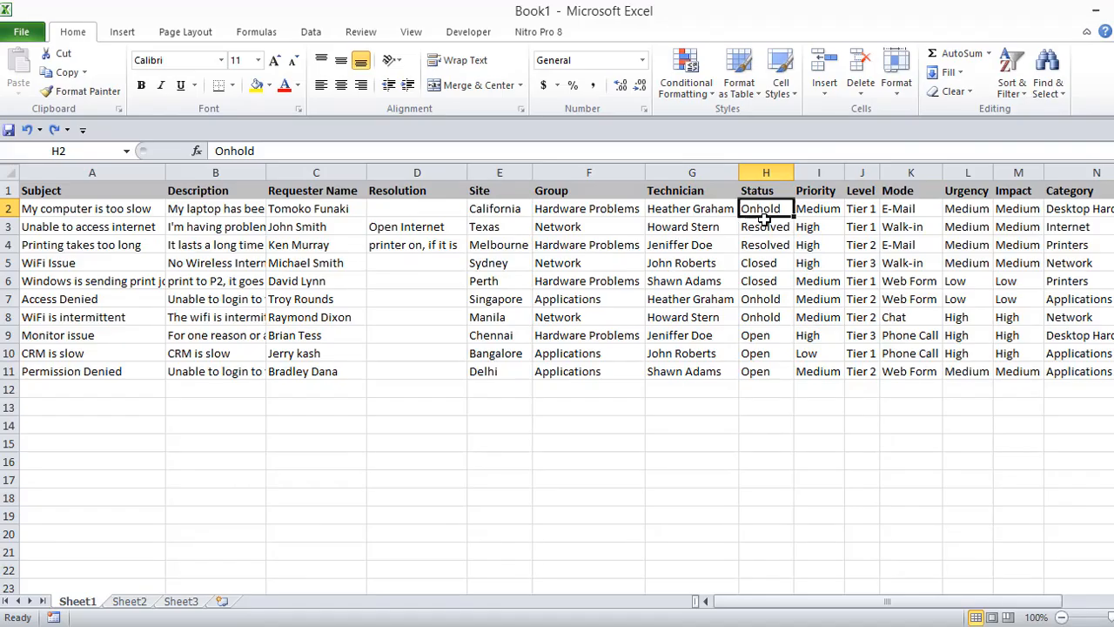
type("On Hold")
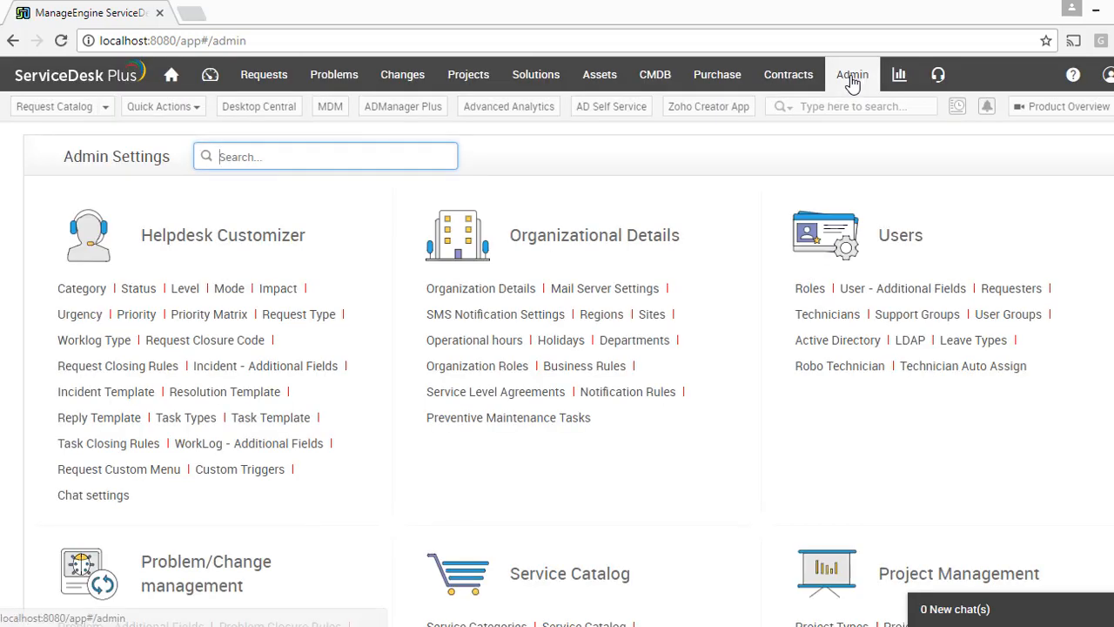
left_click(81, 288)
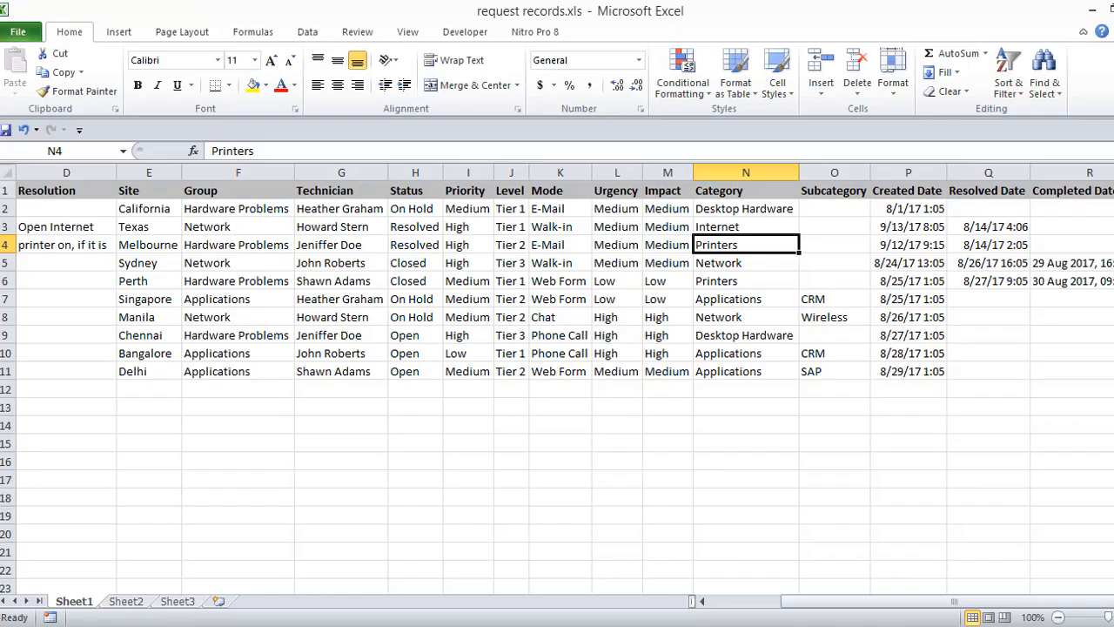
left_click(559, 226)
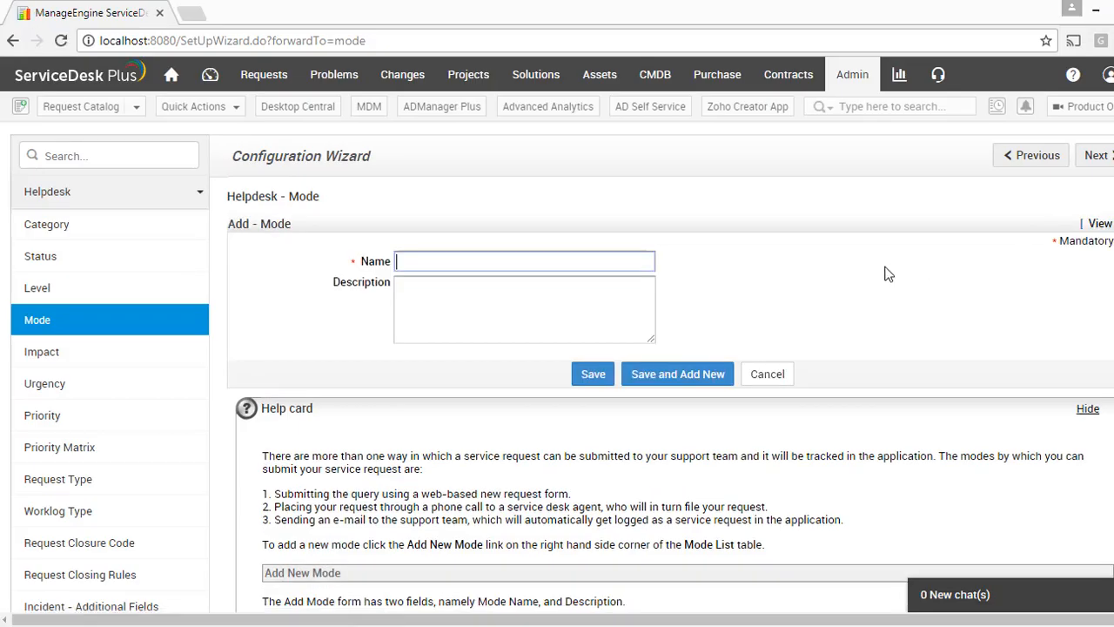
Open the Add Mode form in the Helpdesk Customizer configuration wizard.
left_click(593, 374)
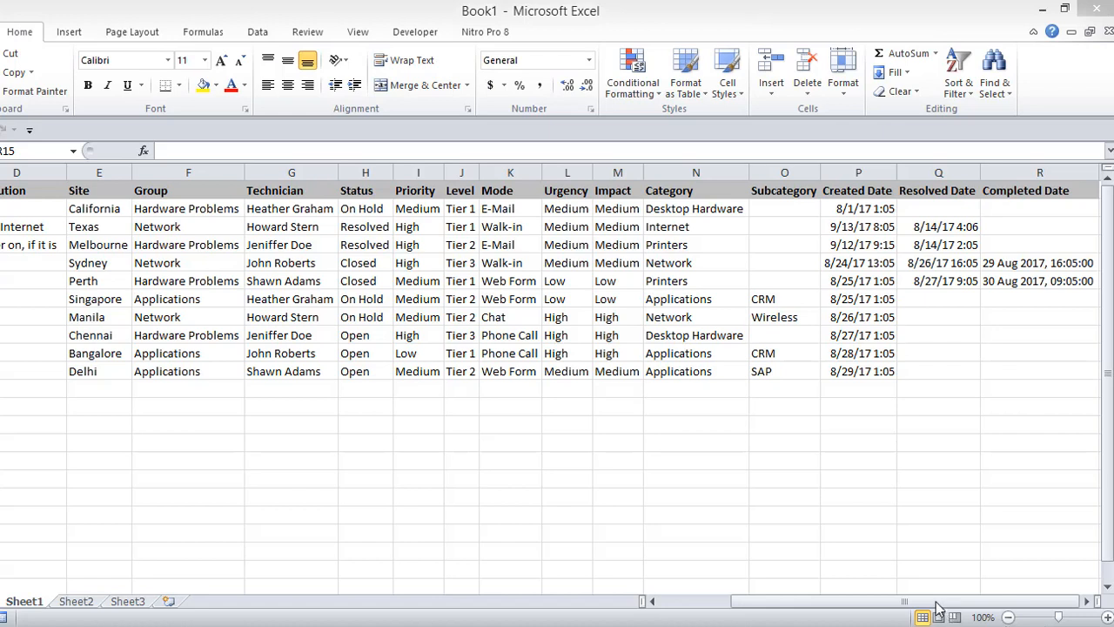
Save the workbook to the Desktop as 'request records.xls' in Excel 97-2003 format.
left_click(1038, 262)
type("request records.xls")
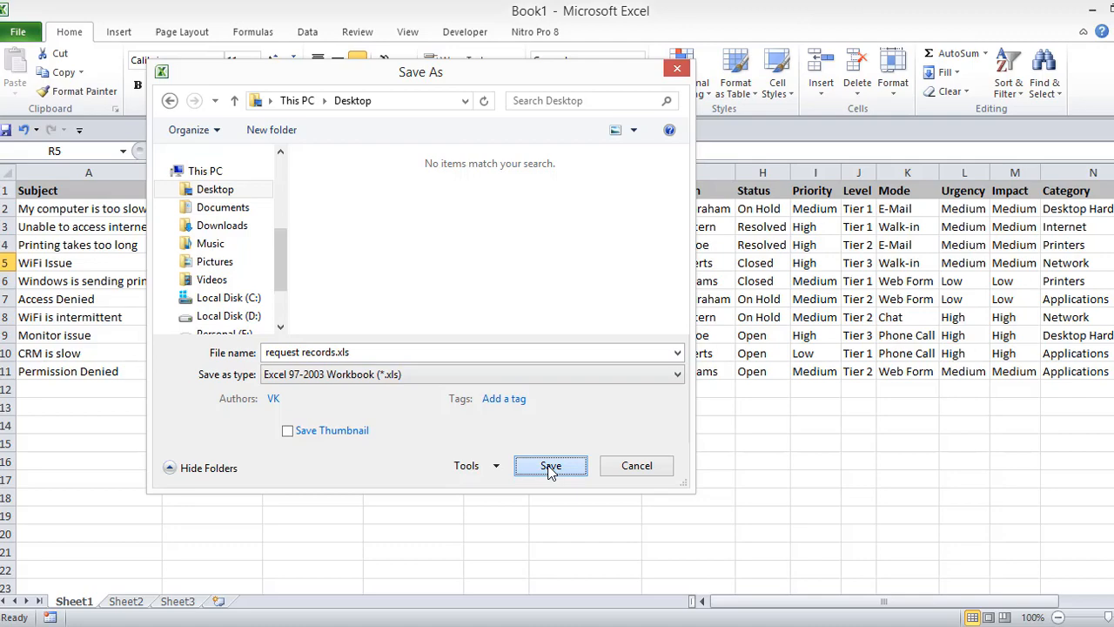
left_click(550, 464)
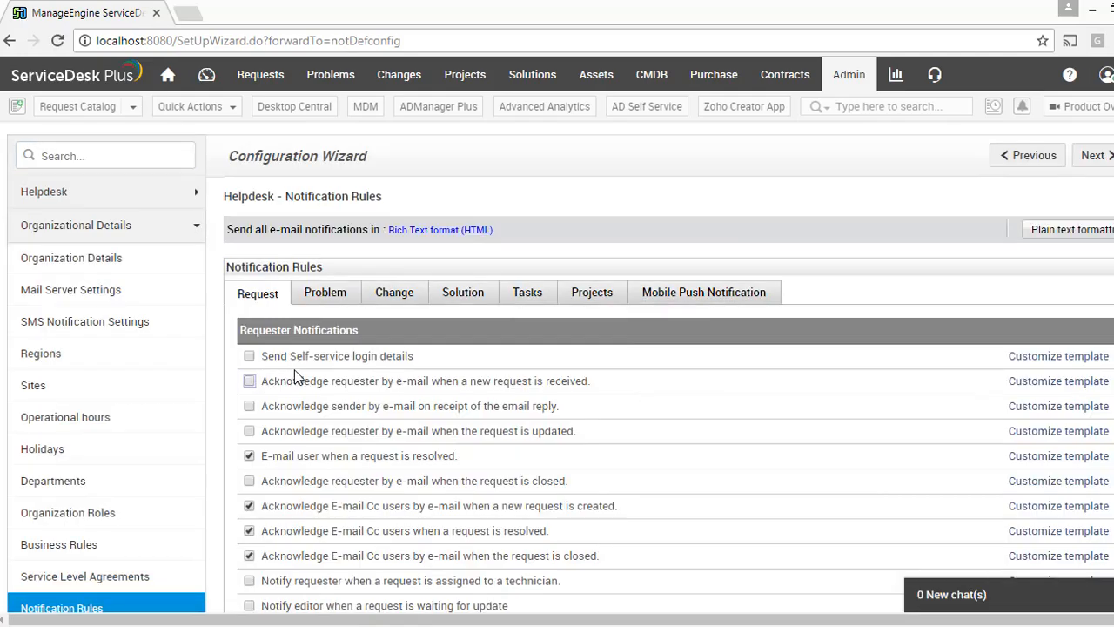
Save all request notifications disabled and return to Admin Settings.
scroll("down", 3)
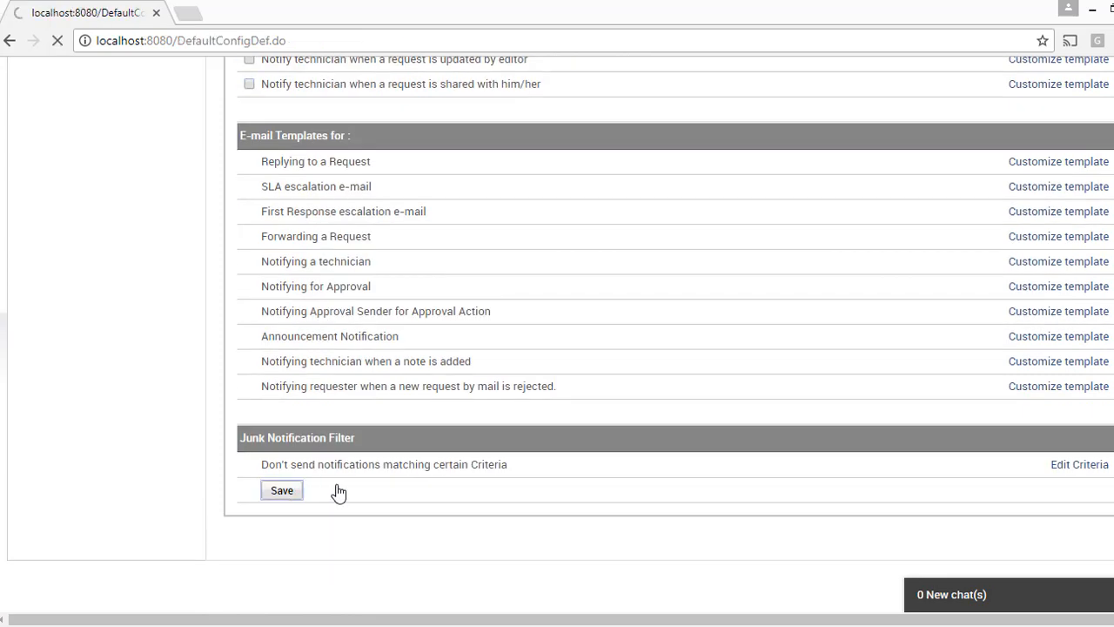
left_click(281, 491)
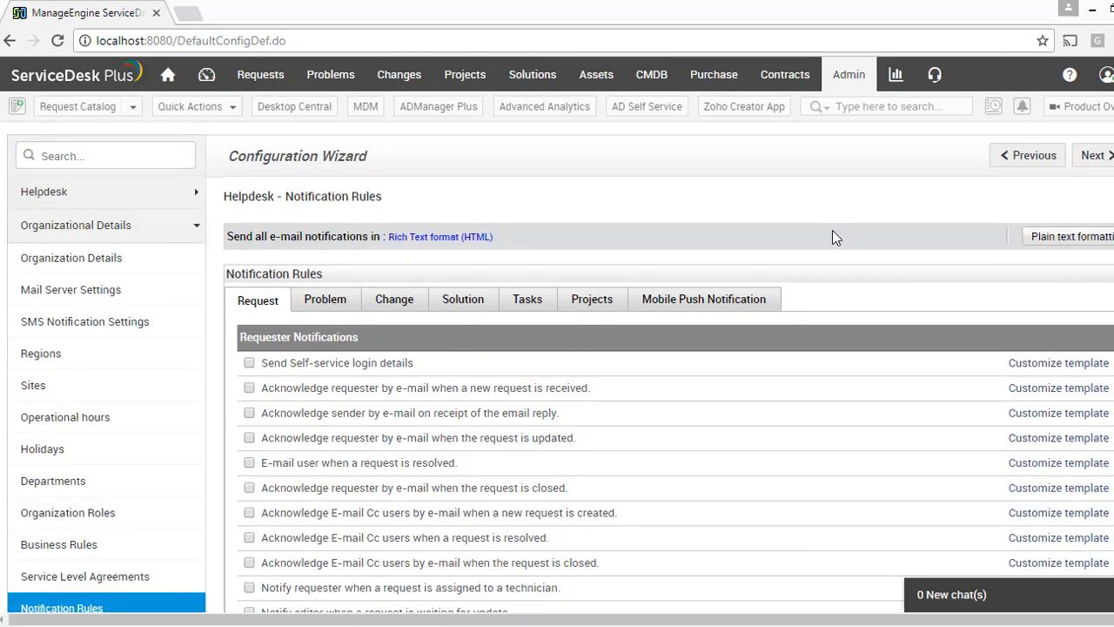
left_click(848, 74)
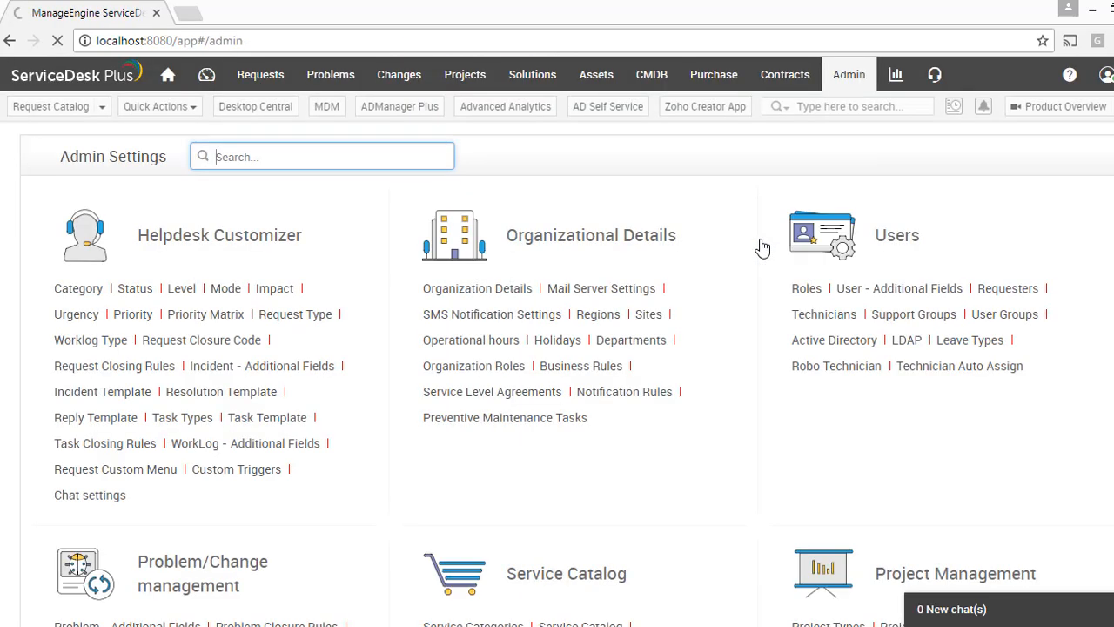
type("sur")
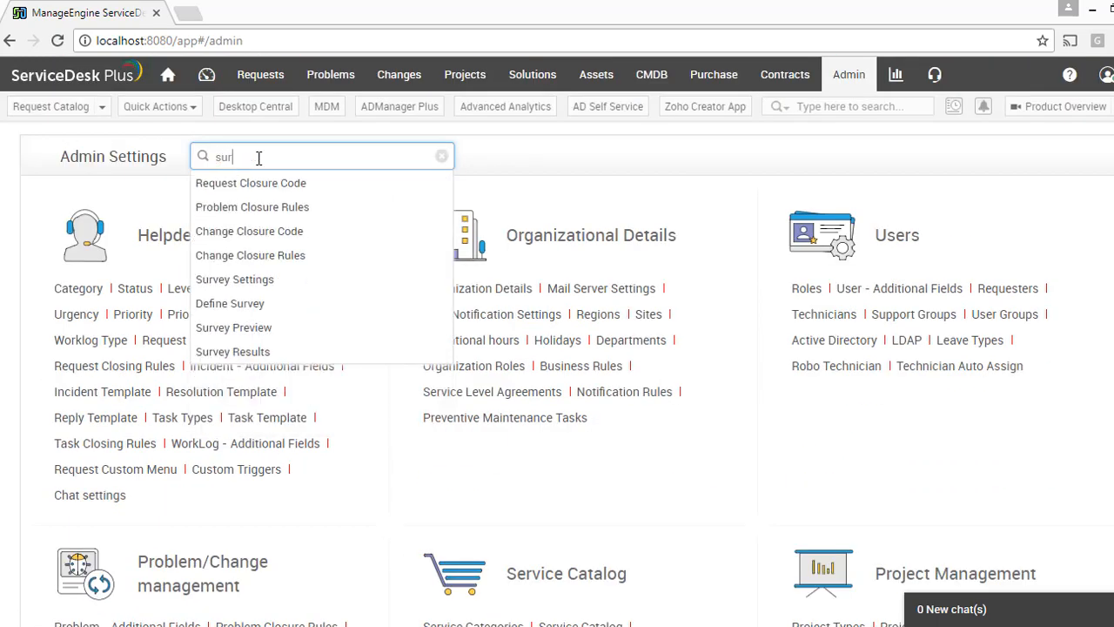
left_click(236, 279)
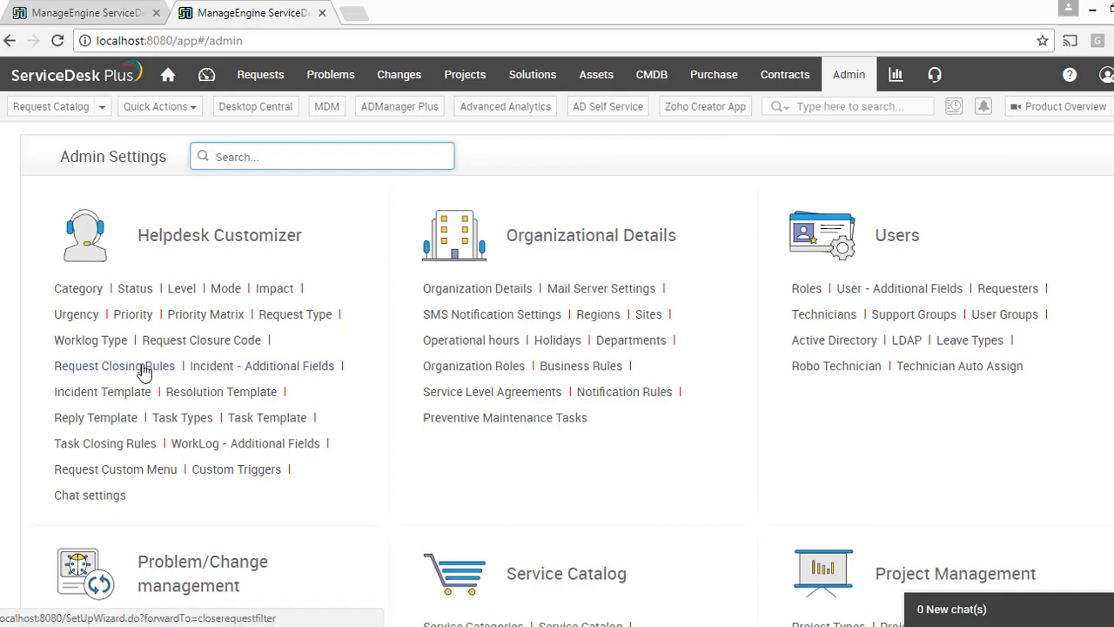
left_click(114, 366)
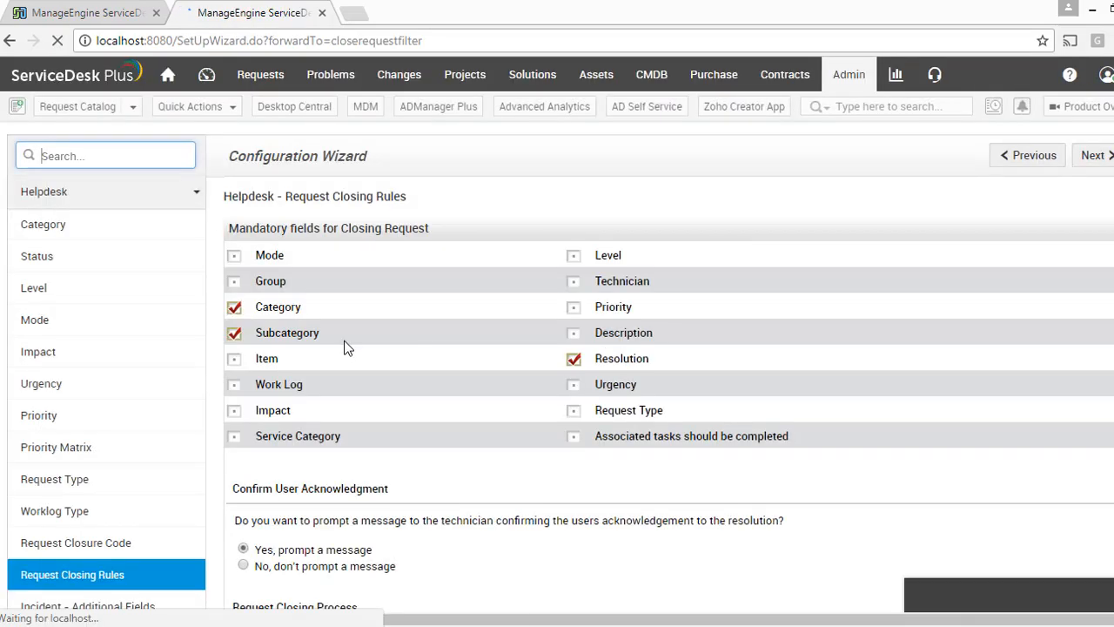
scroll("down", 3)
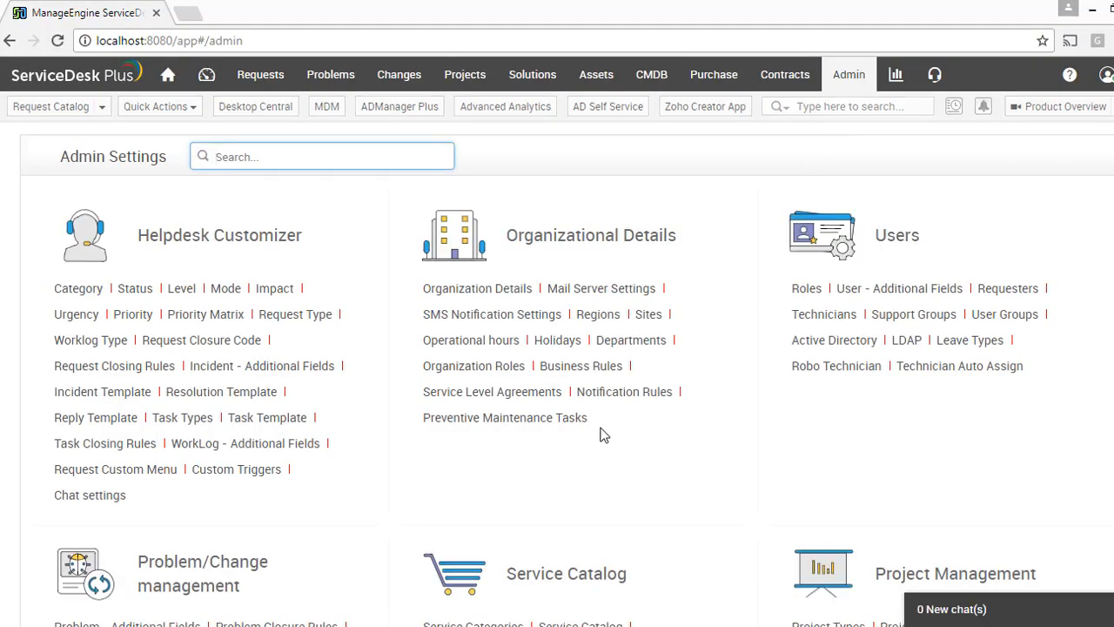
Select and delete all four service level agreements, then return to Requests.
left_click(492, 391)
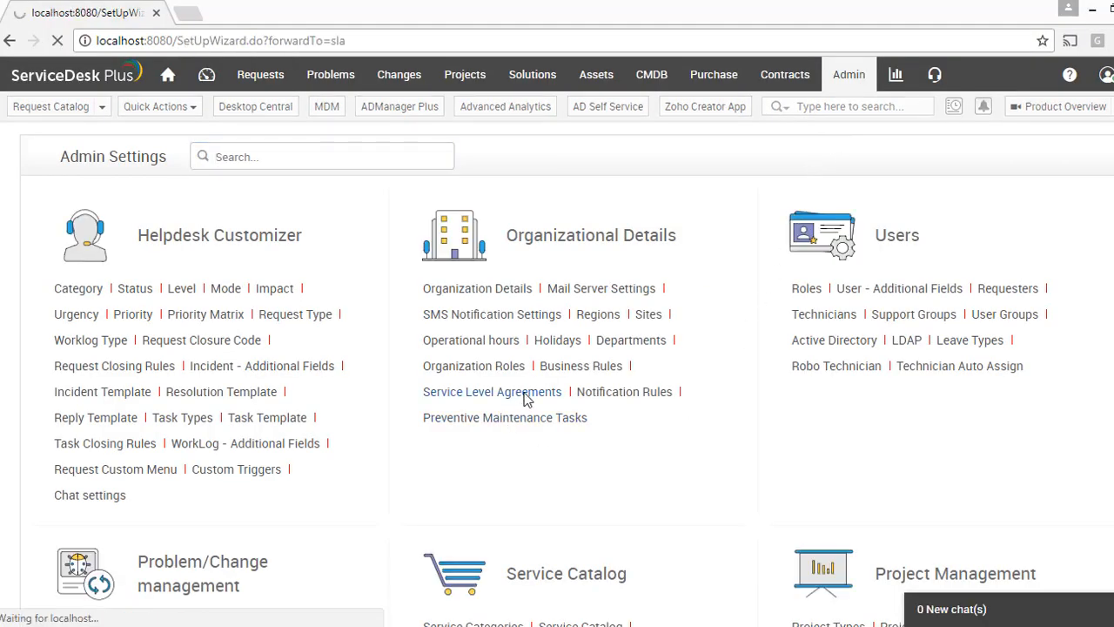
left_click(492, 391)
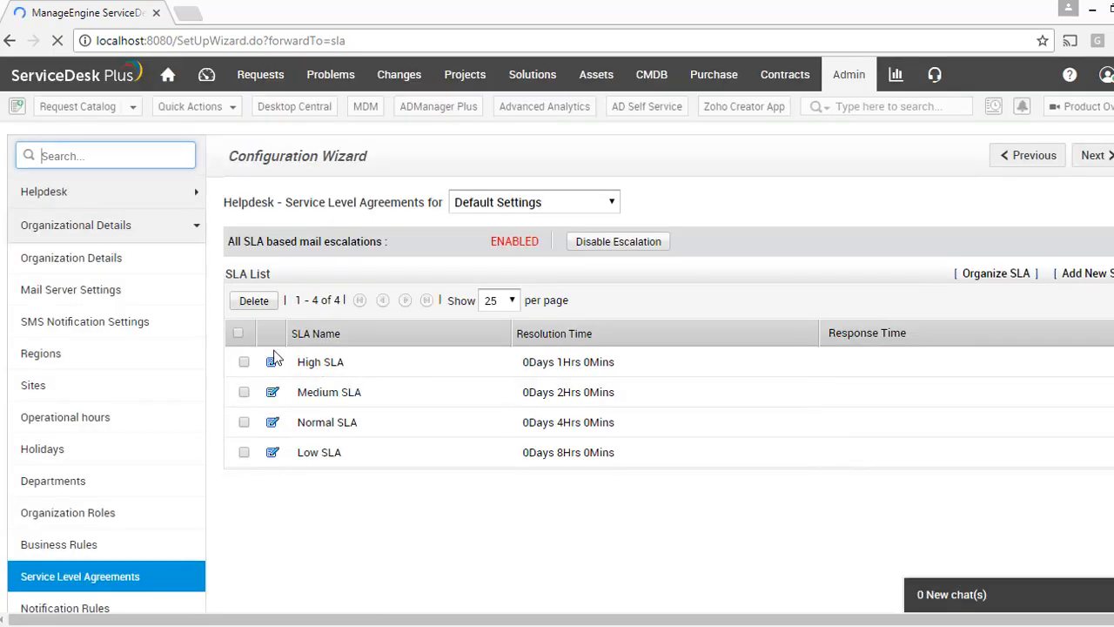
left_click(238, 333)
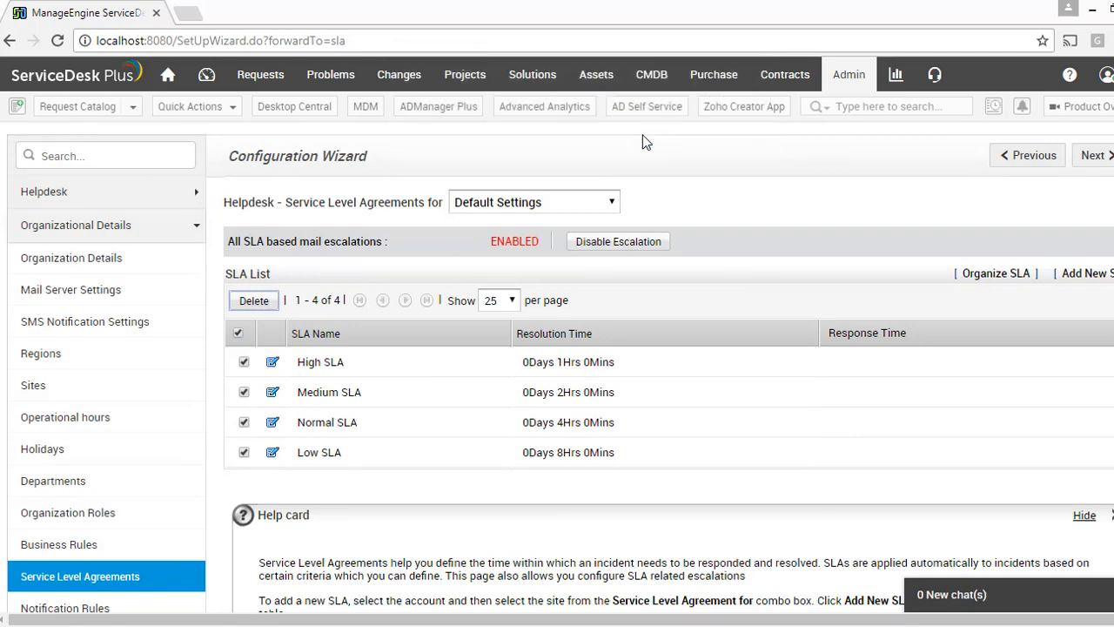
left_click(253, 300)
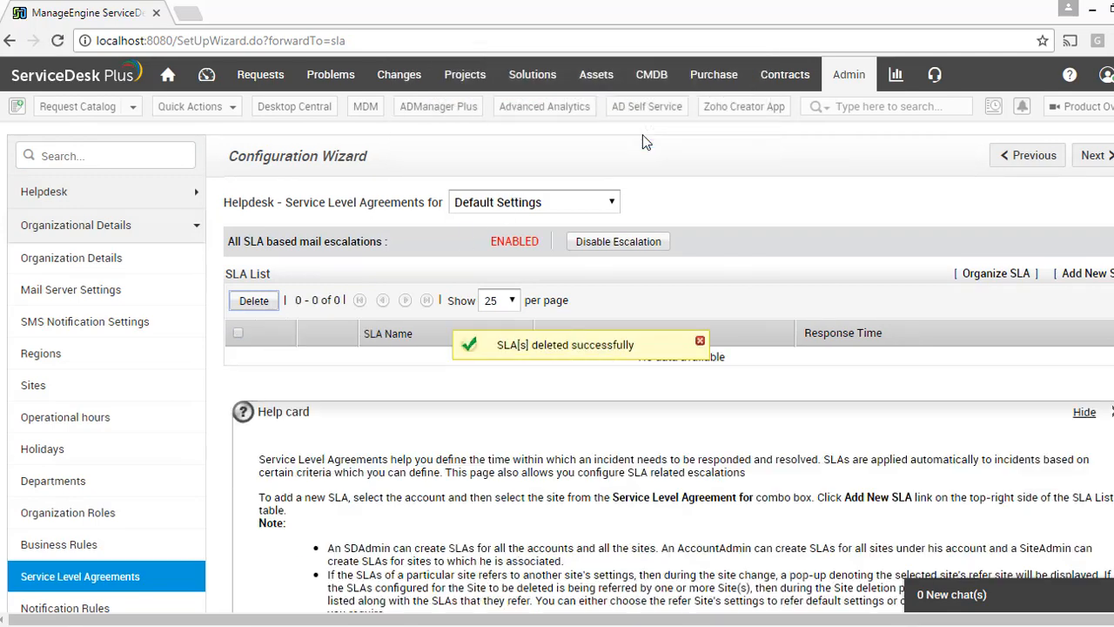
left_click(260, 74)
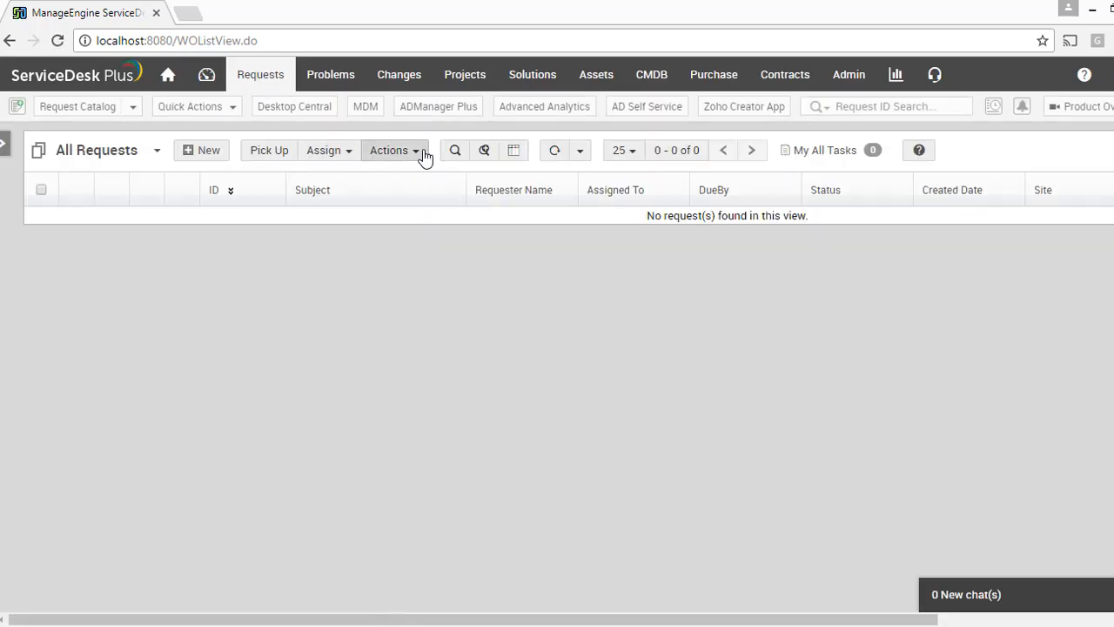
Launch Import Requests from Actions and browse to request records.xls.
left_click(393, 150)
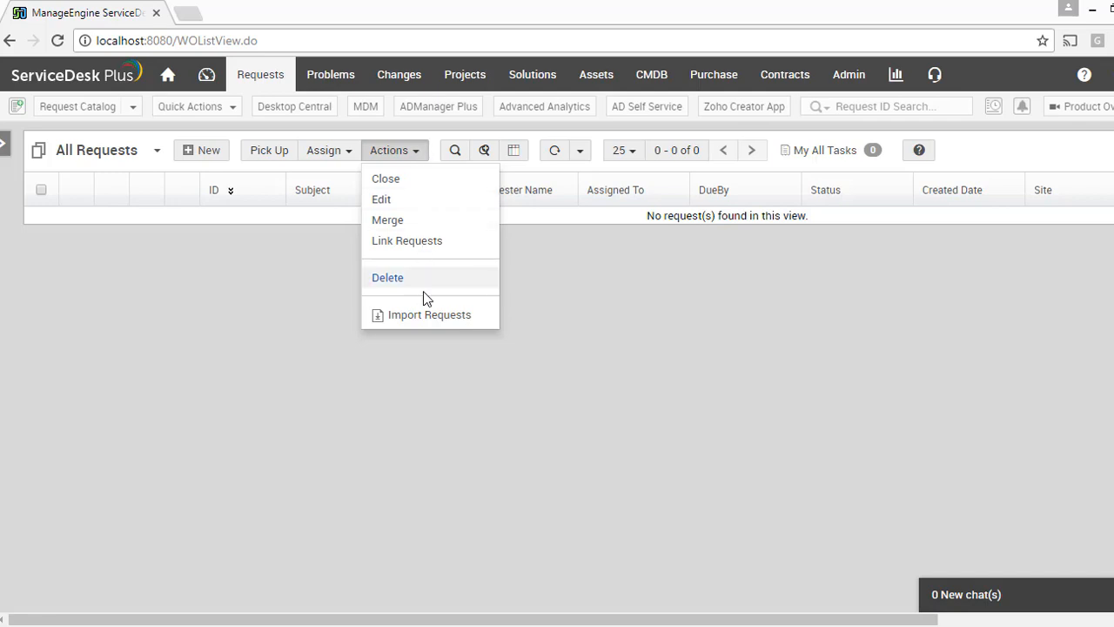
left_click(429, 315)
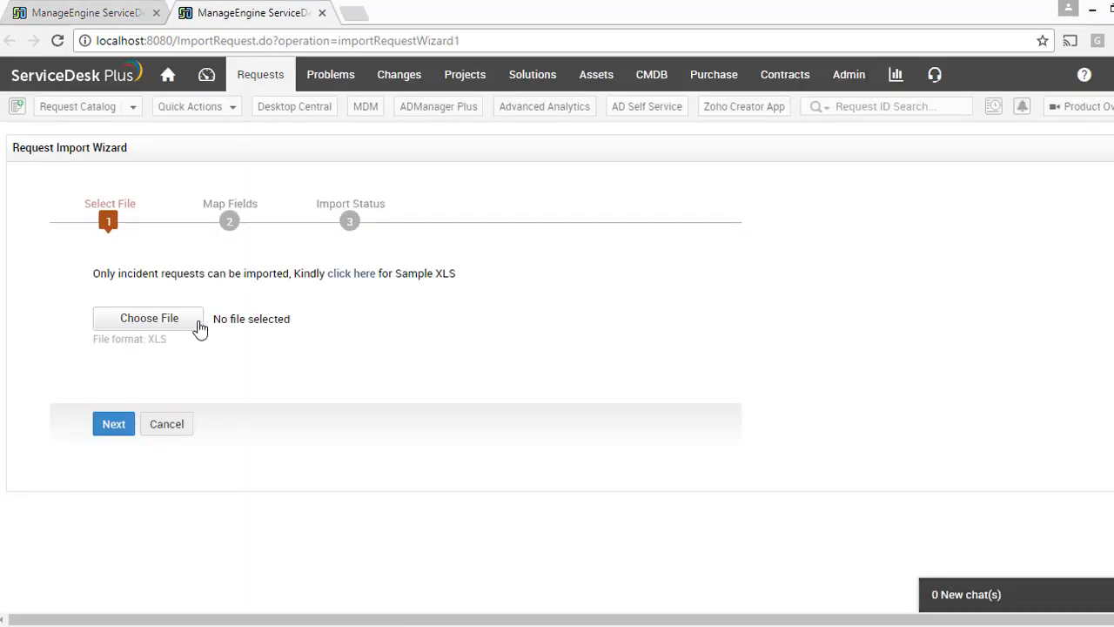
left_click(148, 318)
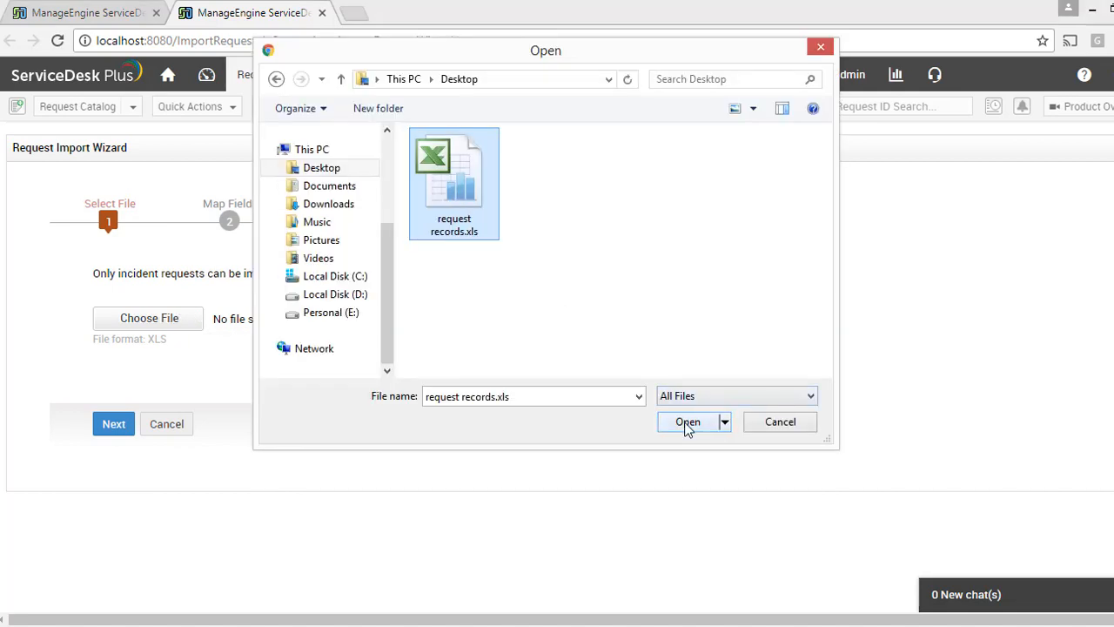
Import request records.xls with its current field mapping, proceeding past the warning.
left_click(688, 421)
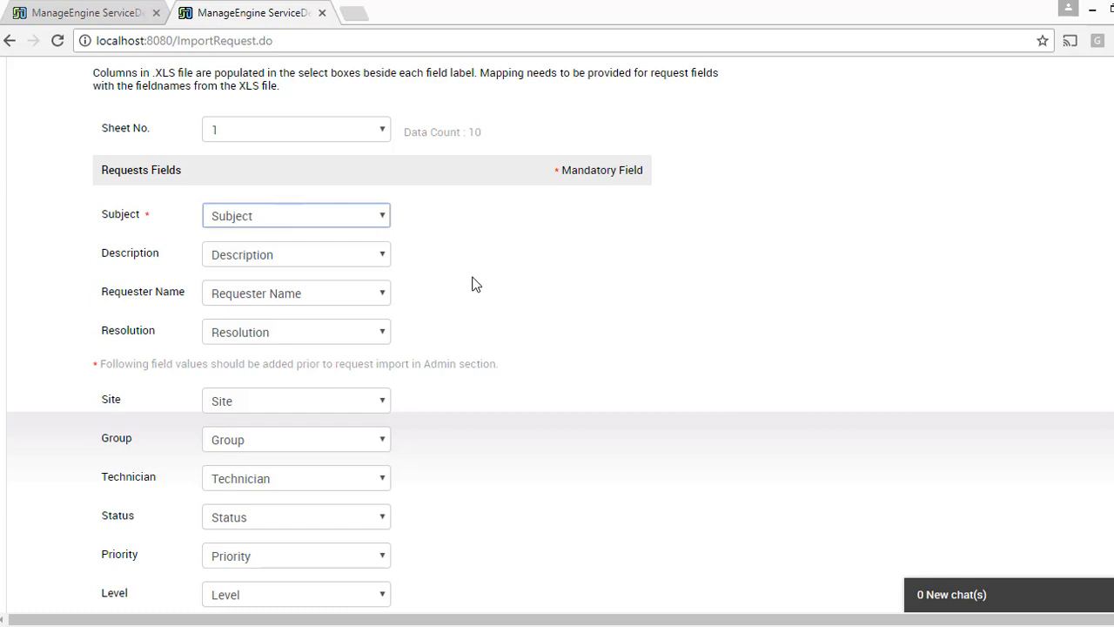
scroll("down", 3)
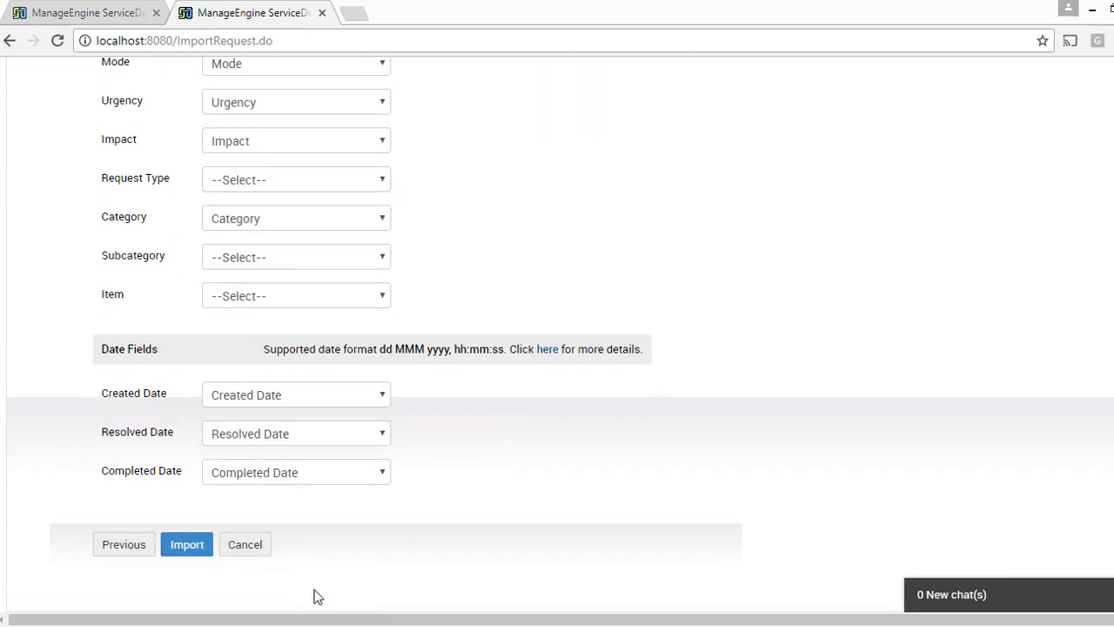
left_click(186, 544)
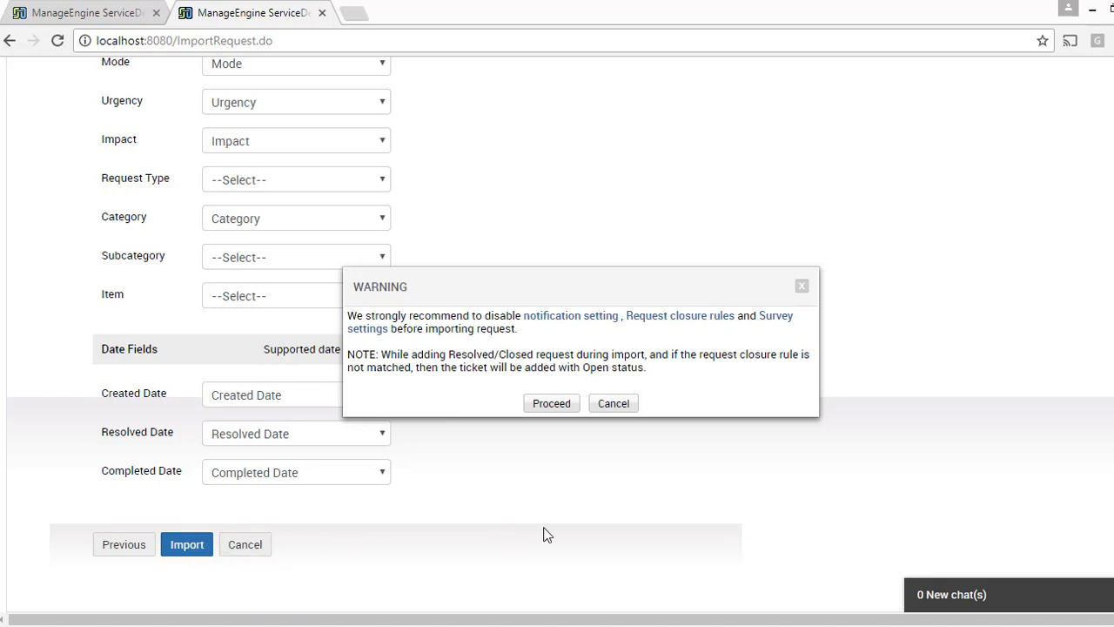
mouse_move(564, 468)
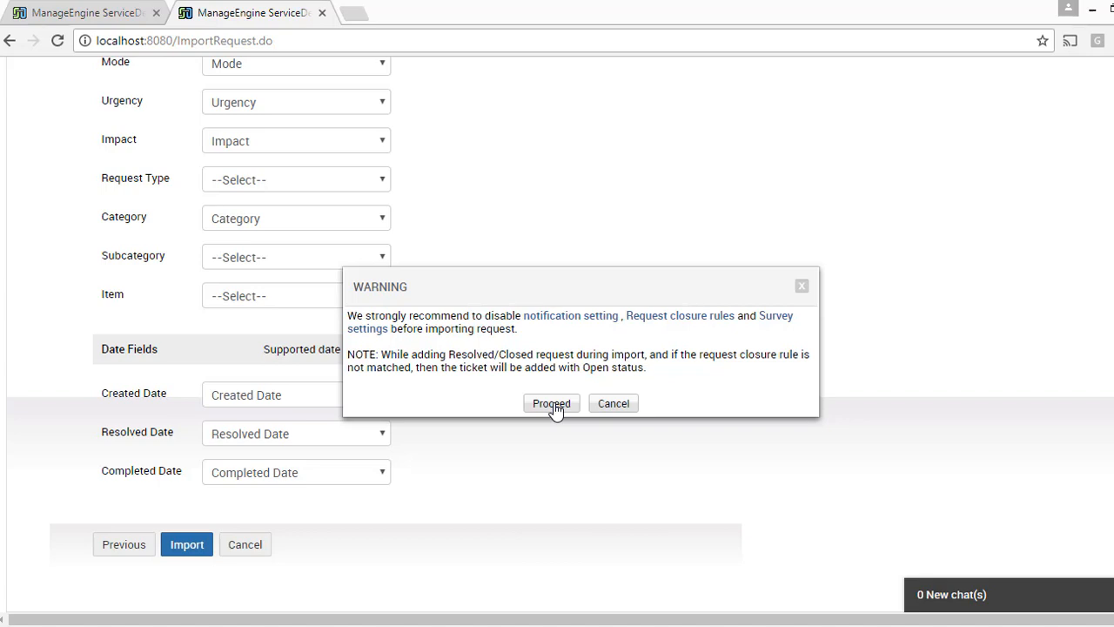
left_click(552, 403)
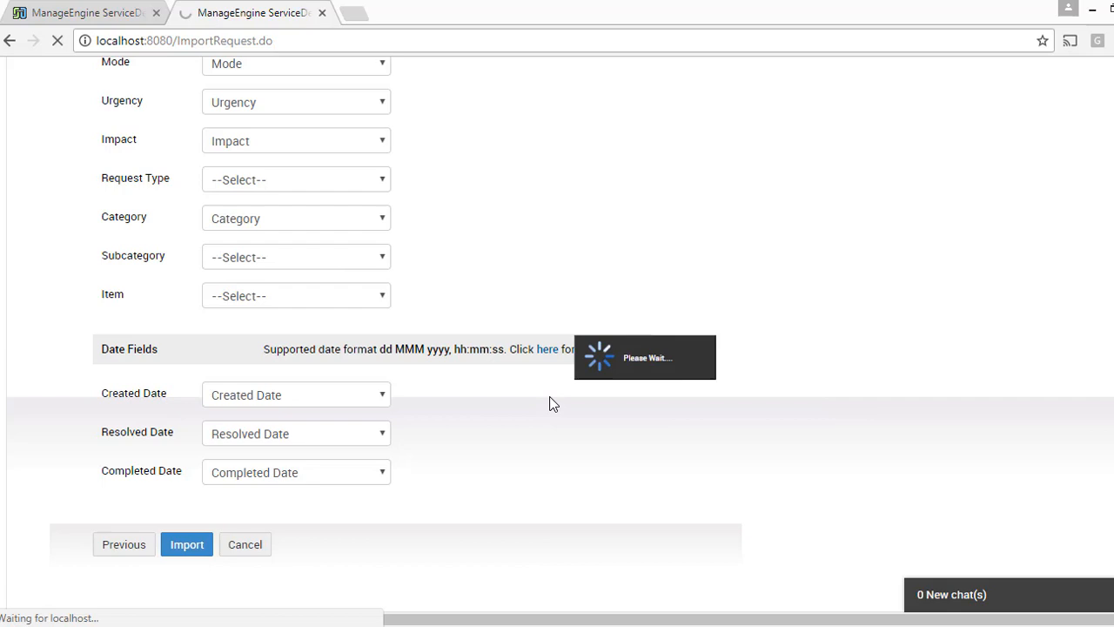
left_click(186, 544)
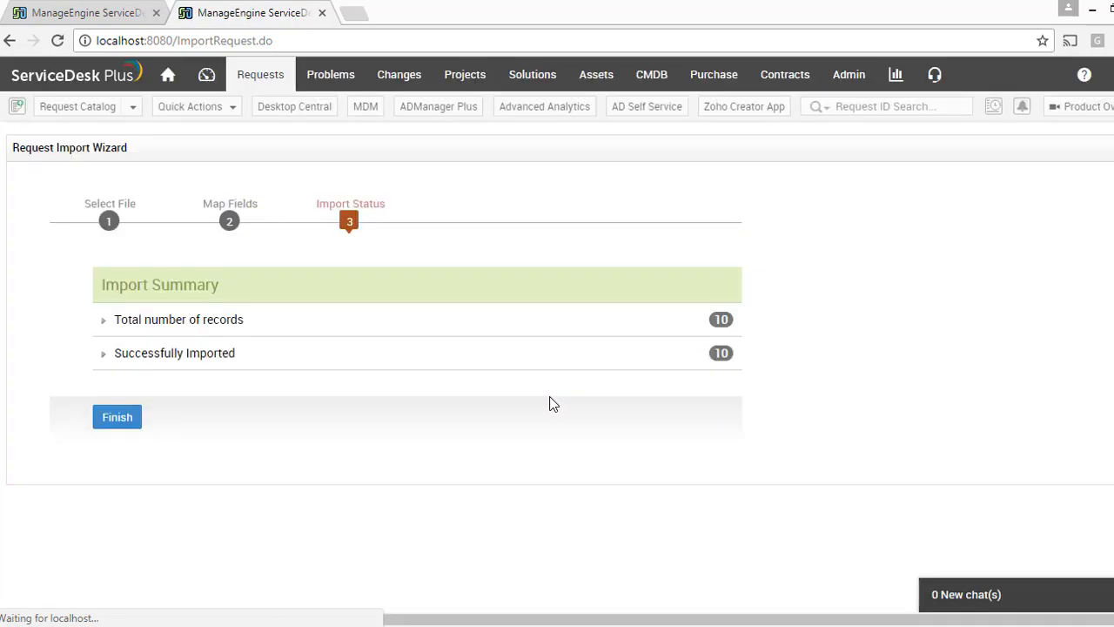